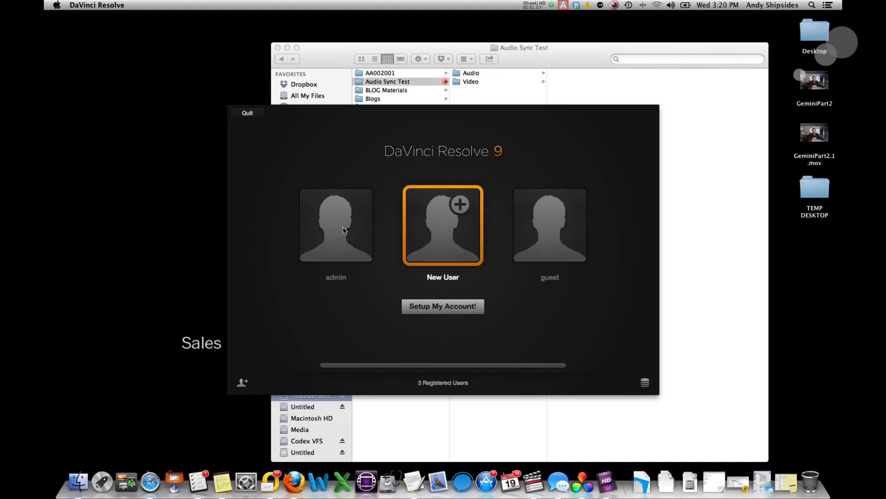
# Step: Log in as the admin user and create a project named DailiesGeneration
pyautogui.click(335, 225)
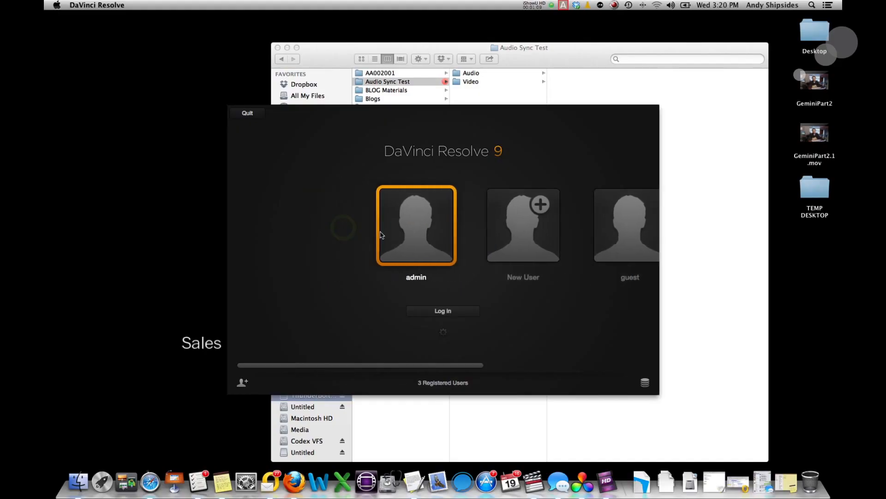
pyautogui.click(443, 310)
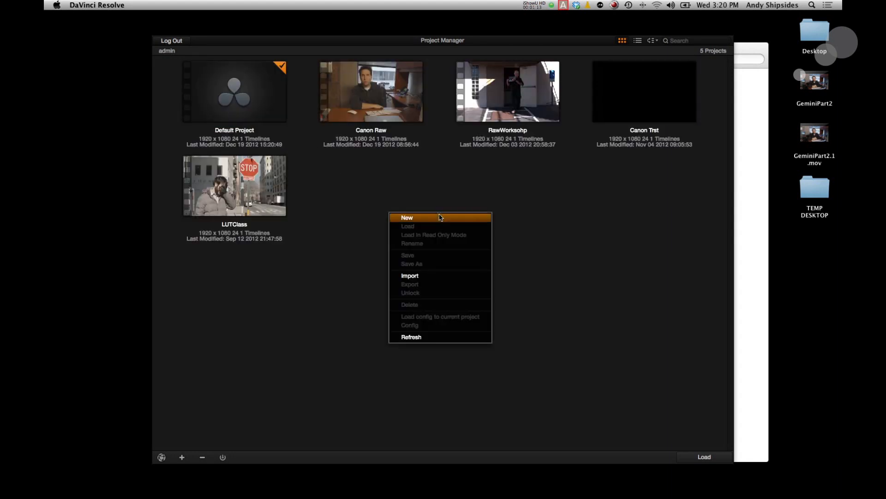
pyautogui.click(406, 217)
pyautogui.write('DailiesGeneration')
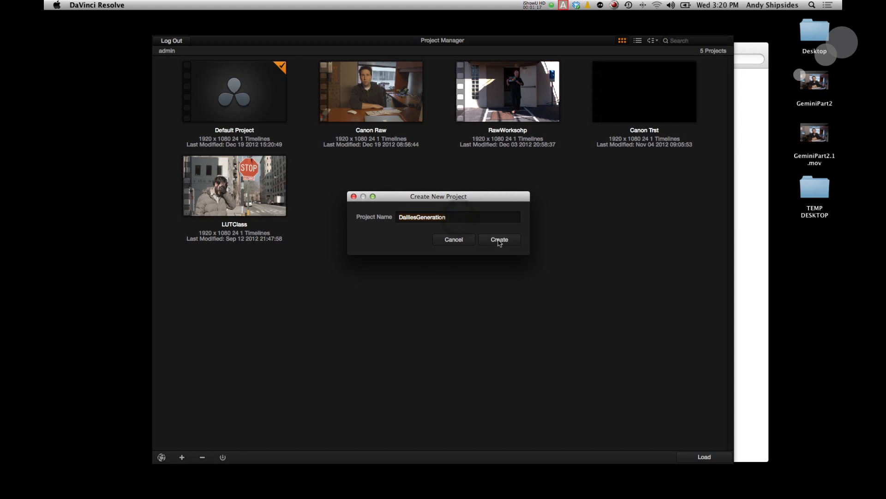
pyautogui.click(499, 239)
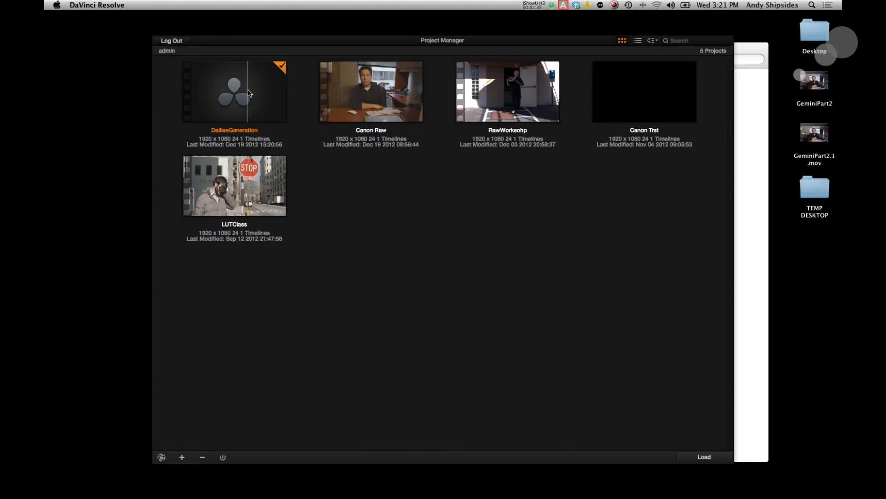
# Step: Open the DailiesGeneration project and browse the Canon Raw video folder in the Library
pyautogui.doubleClick(234, 92)
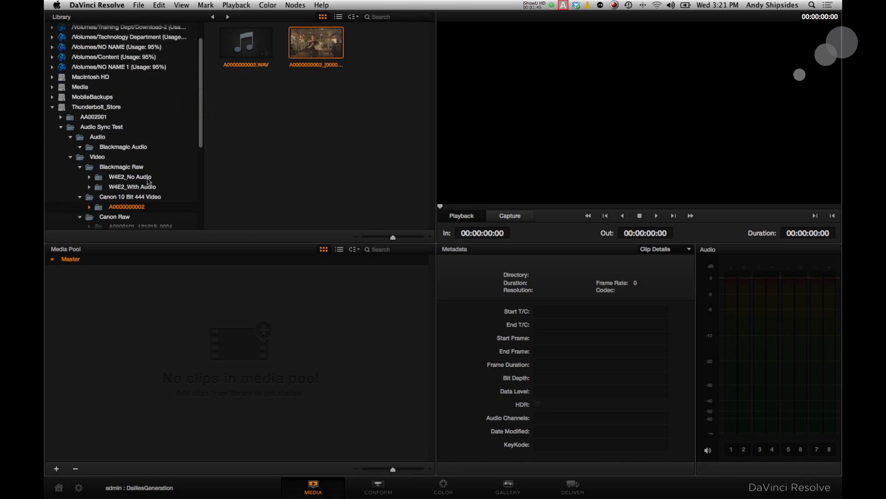
pyautogui.click(60, 126)
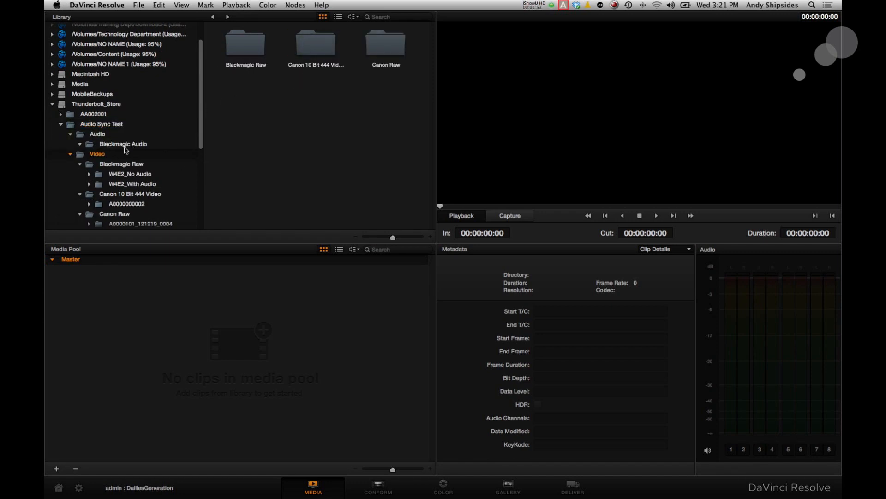
pyautogui.click(315, 44)
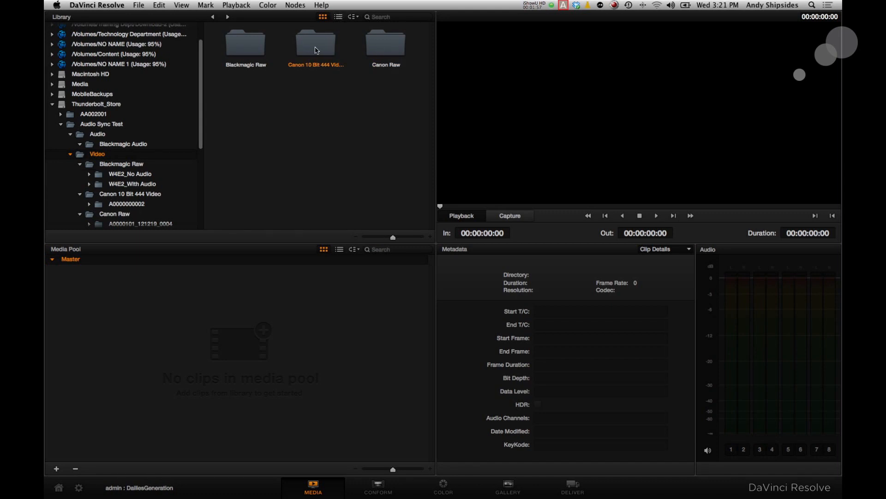
pyautogui.click(386, 45)
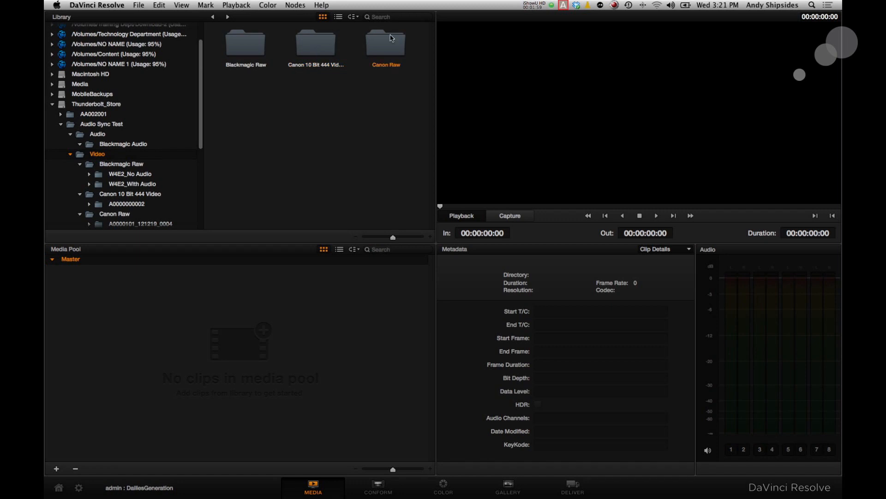
pyautogui.click(386, 43)
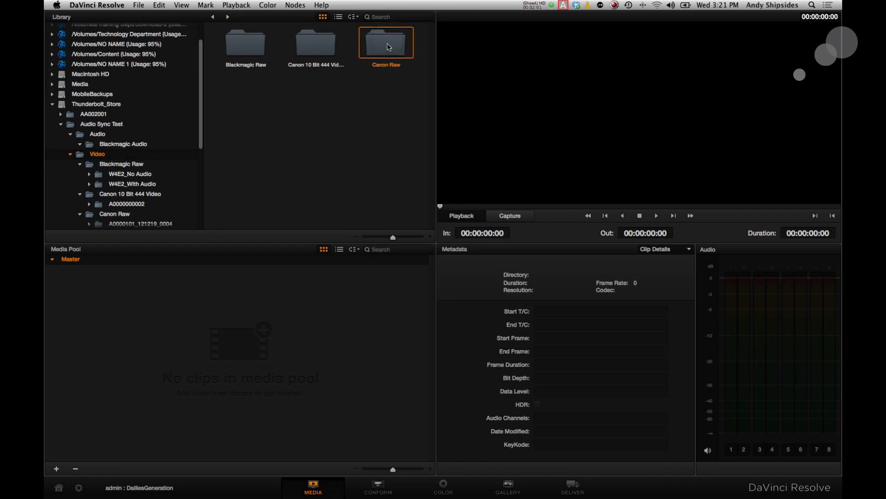
pyautogui.doubleClick(386, 42)
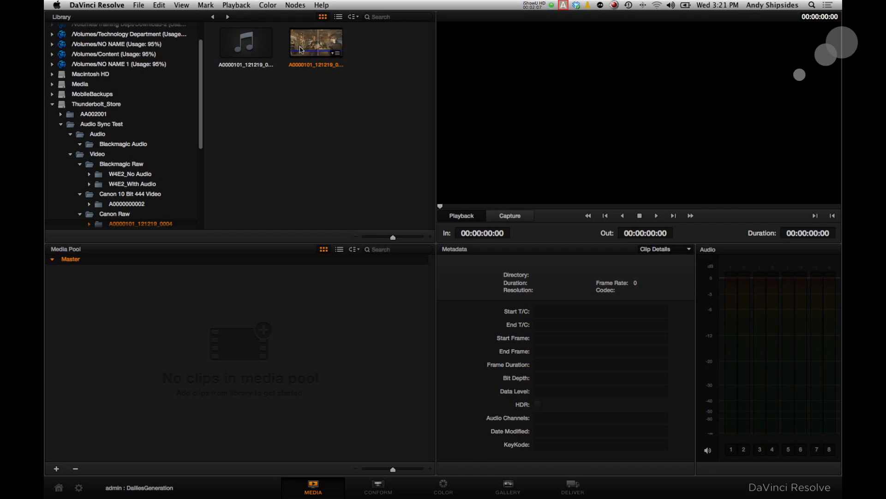
pyautogui.click(246, 43)
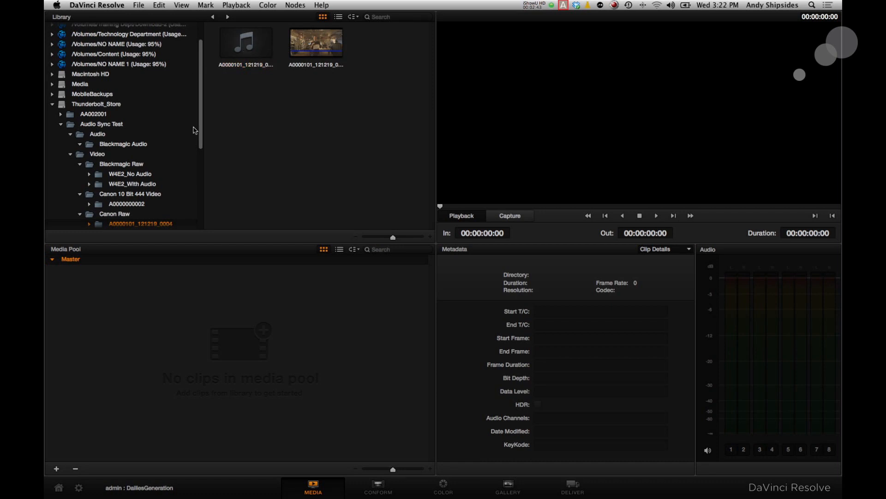
# Step: Browse the Canon 10 Bit 444 clips and preview the W4E2_With Audio Blackmagic Raw clip
pyautogui.scroll(-3)
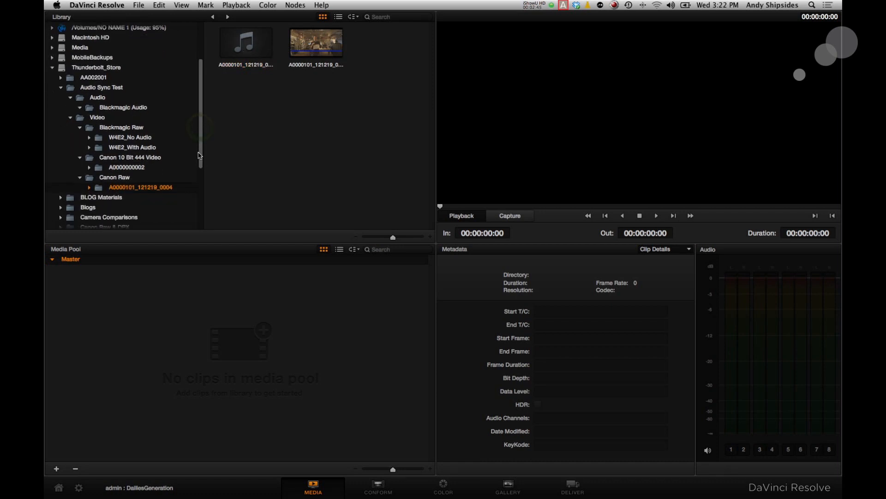
pyautogui.click(126, 166)
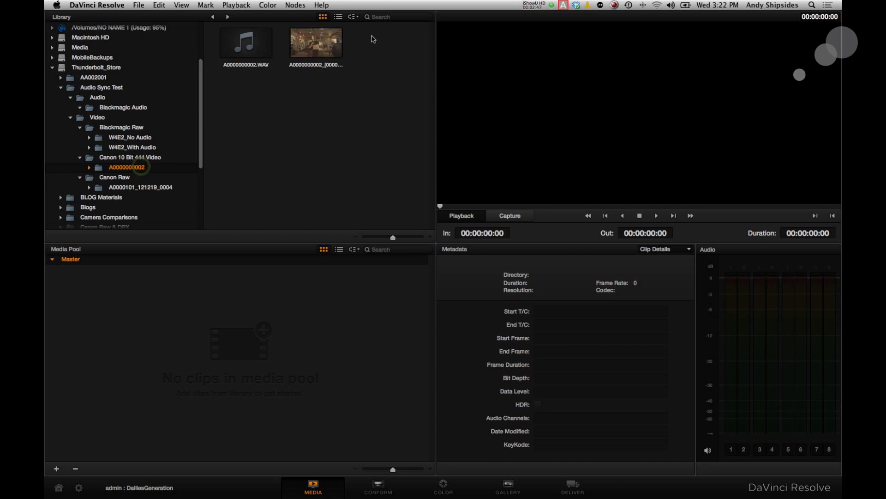
pyautogui.click(315, 42)
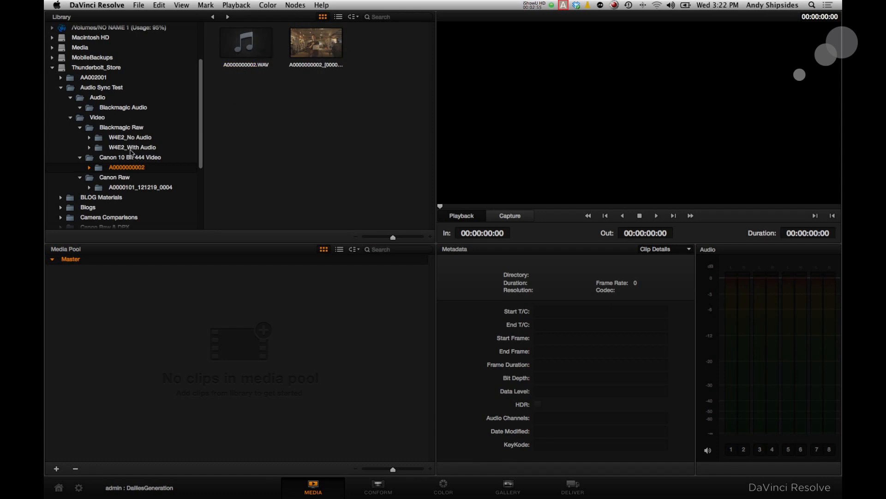
pyautogui.click(133, 146)
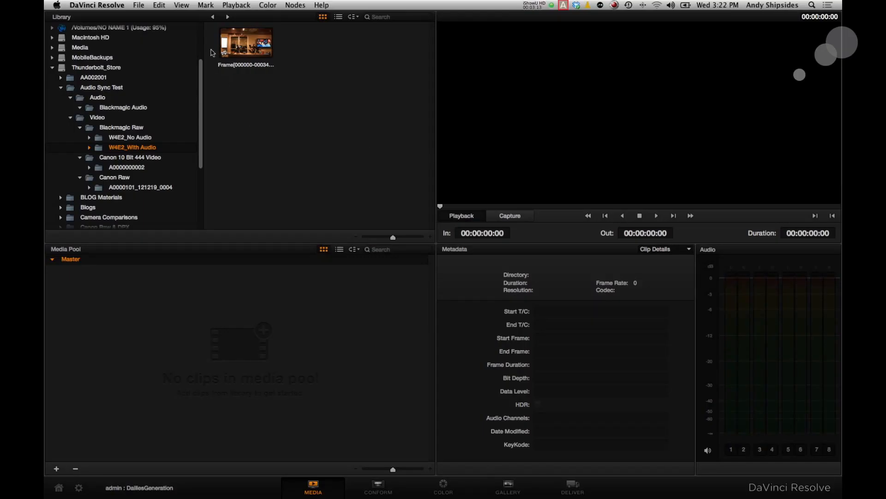
pyautogui.click(245, 43)
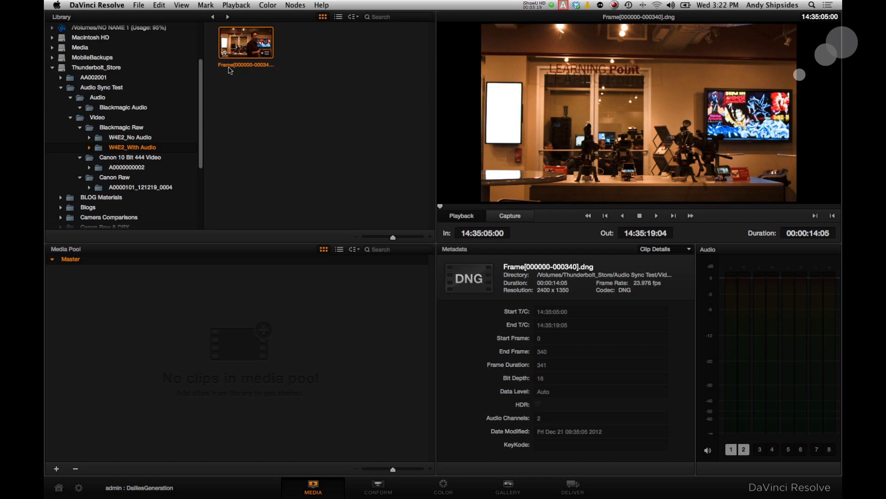
pyautogui.click(131, 136)
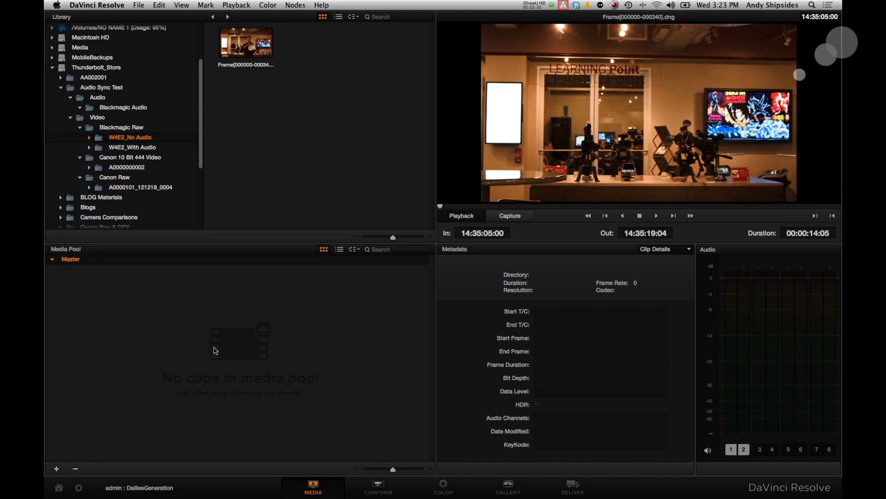
pyautogui.moveTo(222, 337)
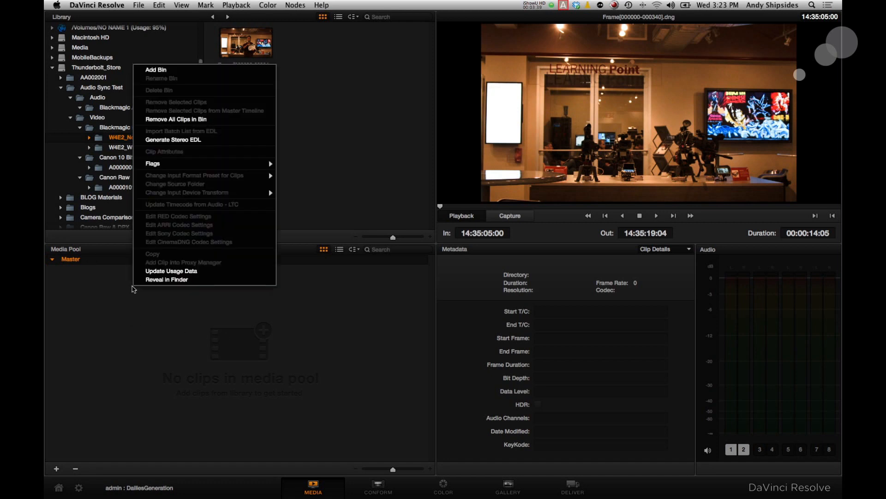
# Step: Add a new Media Pool bin and pick the Canon 10 Bit 444 and Canon Raw clips
pyautogui.click(156, 69)
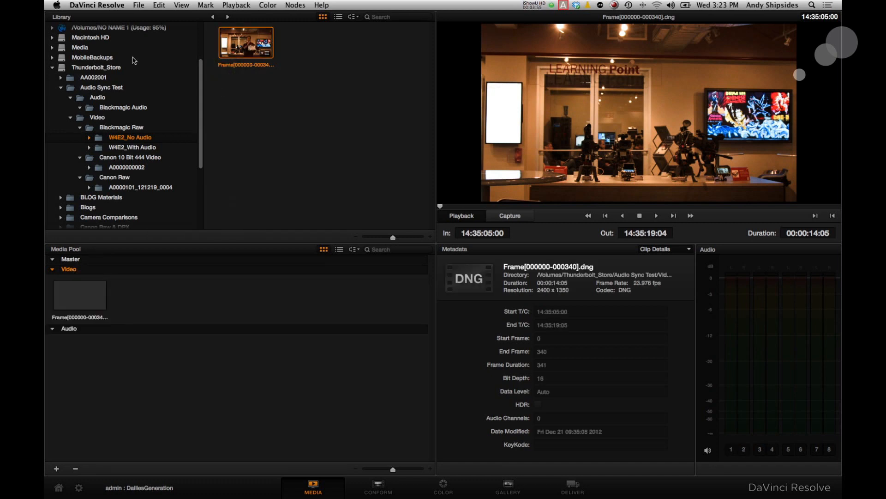
pyautogui.click(126, 167)
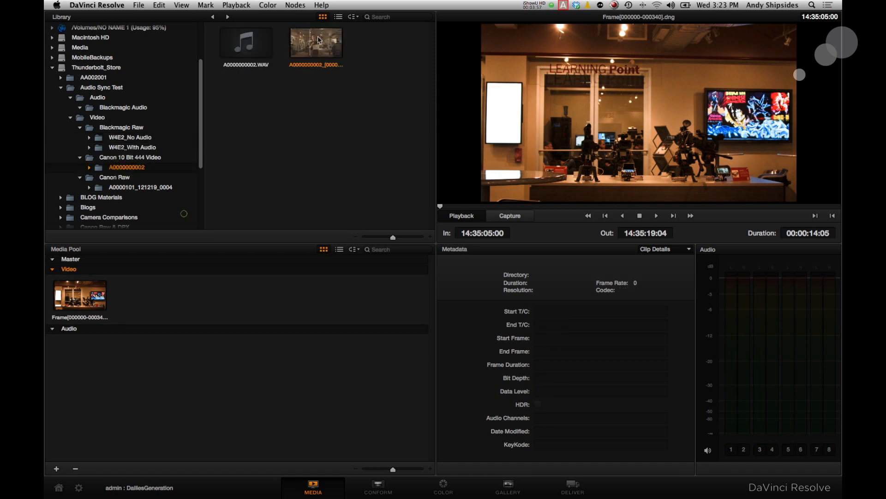
pyautogui.click(315, 43)
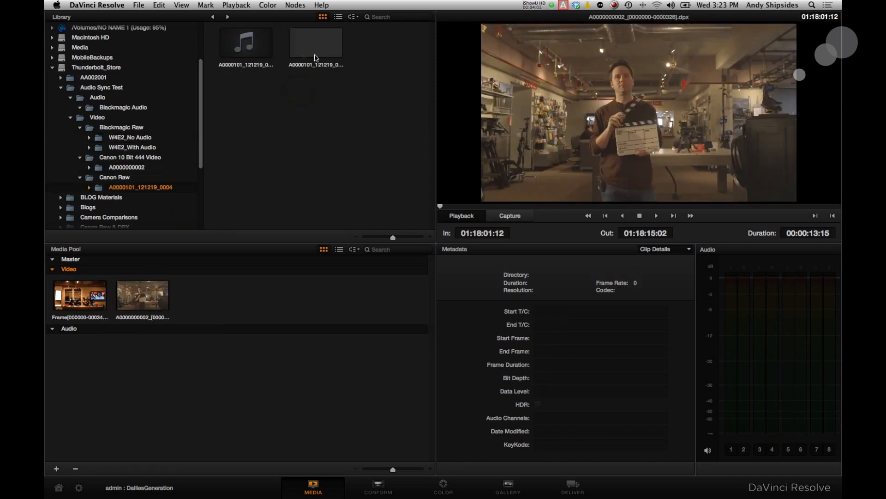
pyautogui.click(315, 42)
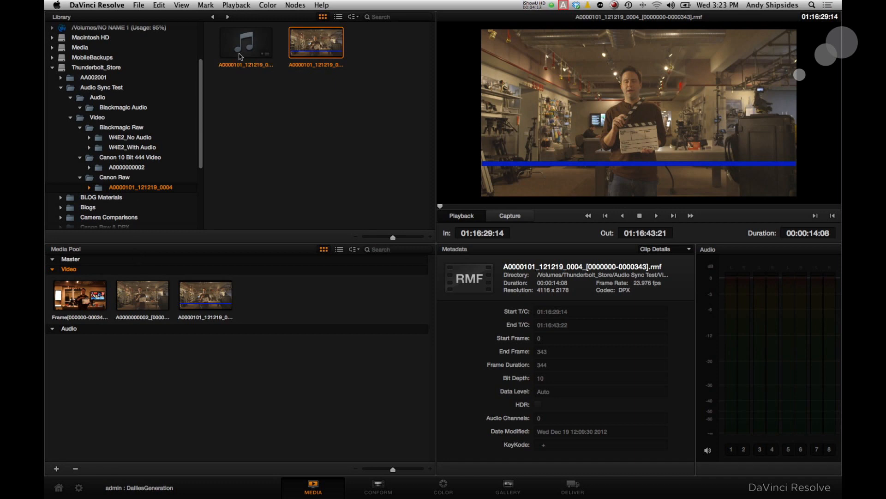
# Step: Add A0000000002.WAV from the Canon Raw audio and move to the Blackmagic Audio folder
pyautogui.click(245, 42)
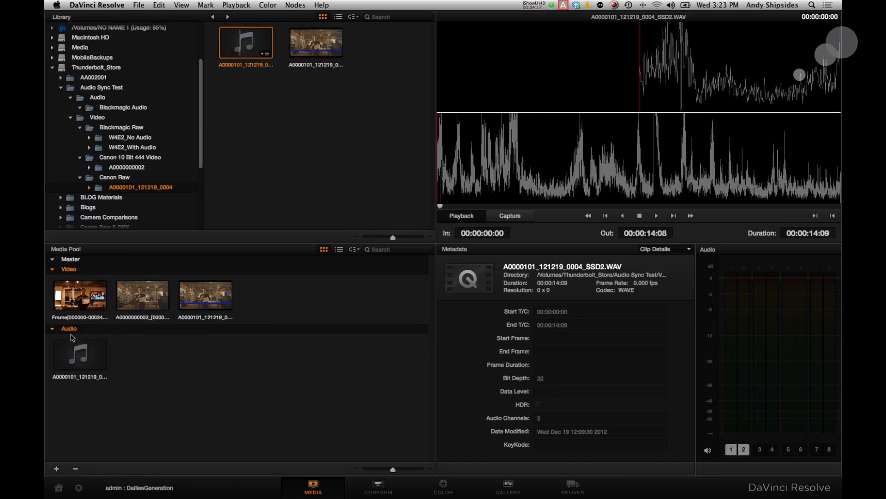
pyautogui.click(205, 294)
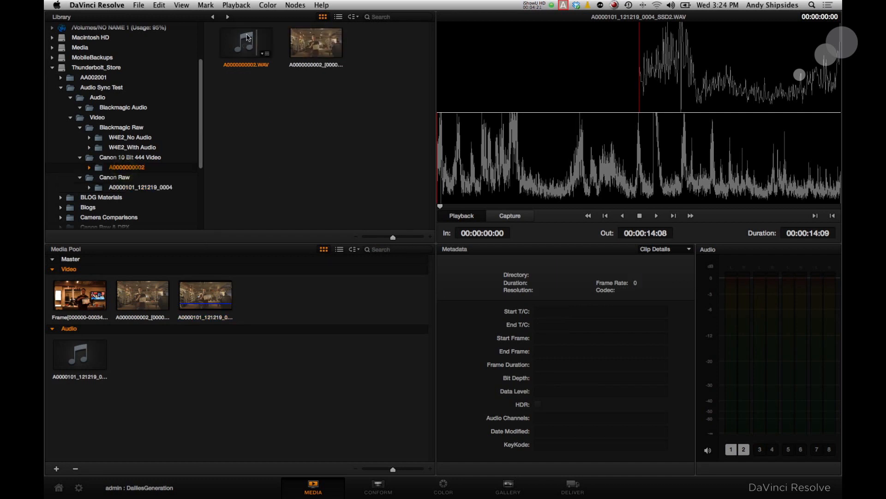
pyautogui.click(246, 43)
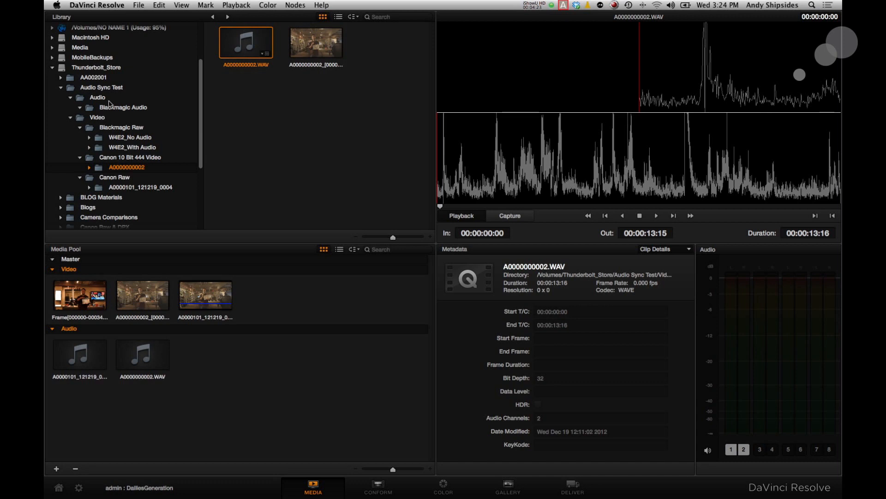
pyautogui.click(122, 108)
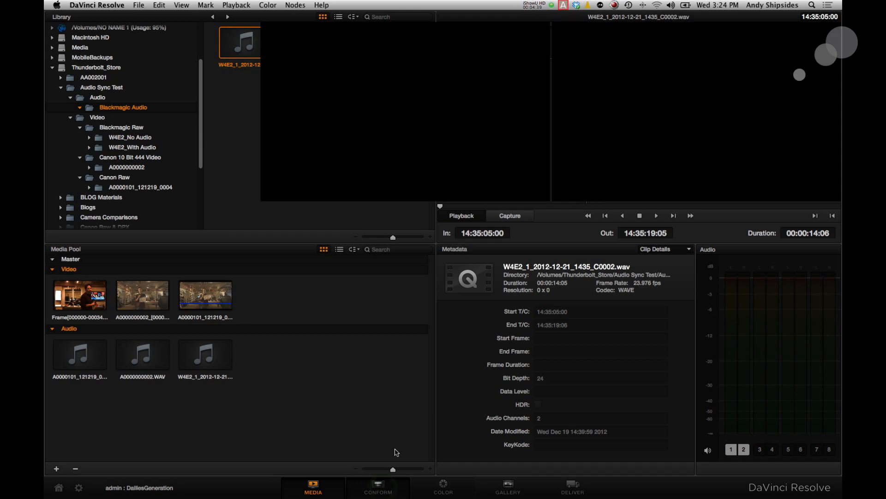
# Step: On the Conform page, create a timeline named AudioSync from the Timelines list
pyautogui.click(378, 487)
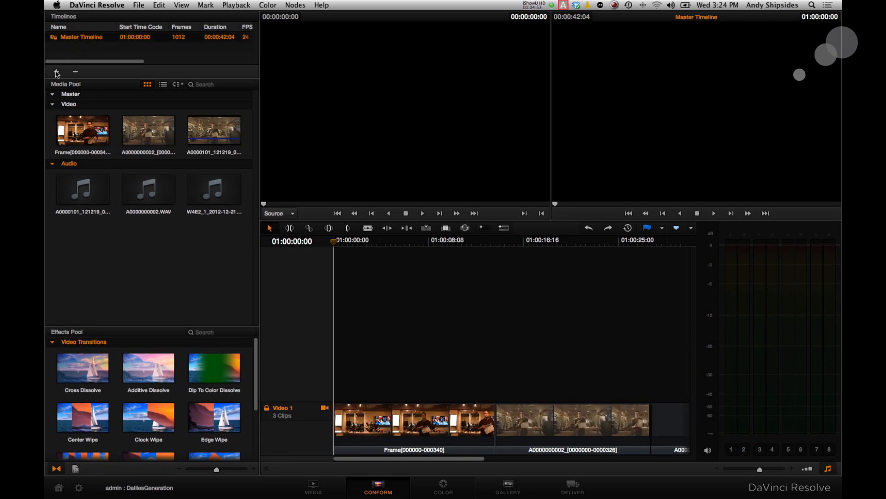
pyautogui.click(56, 72)
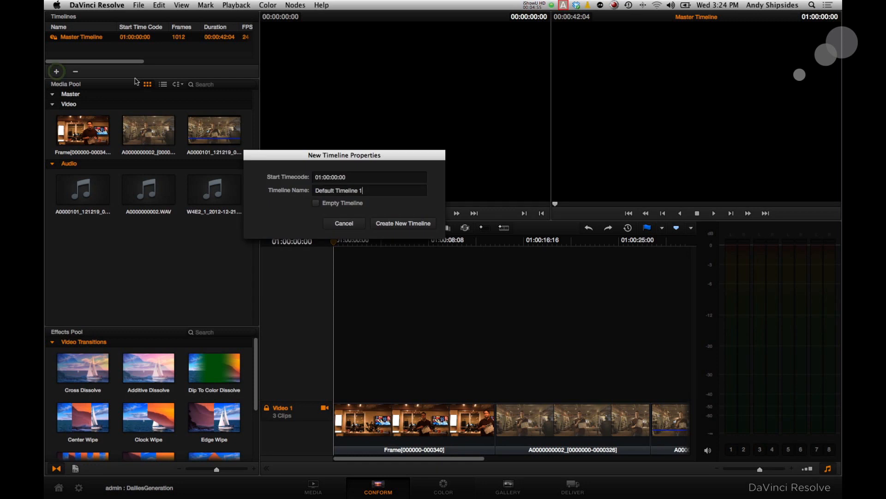
pyautogui.write('AudioSync')
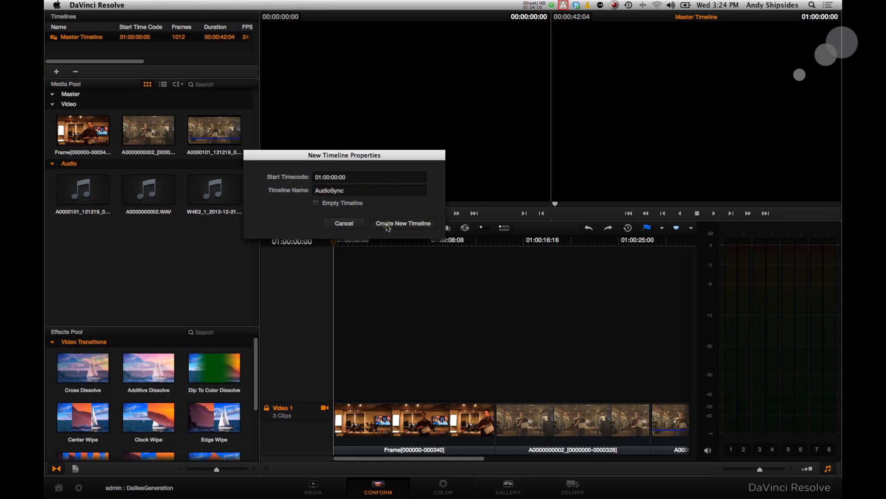
pyautogui.click(403, 223)
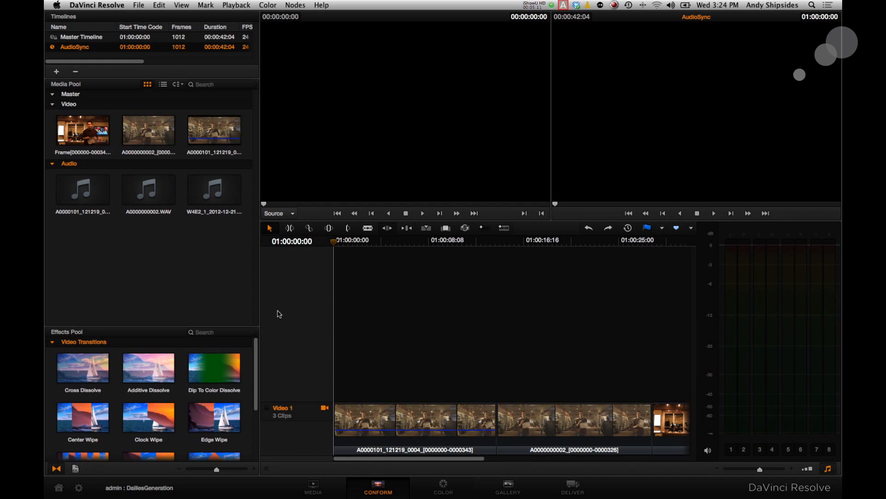
pyautogui.click(423, 420)
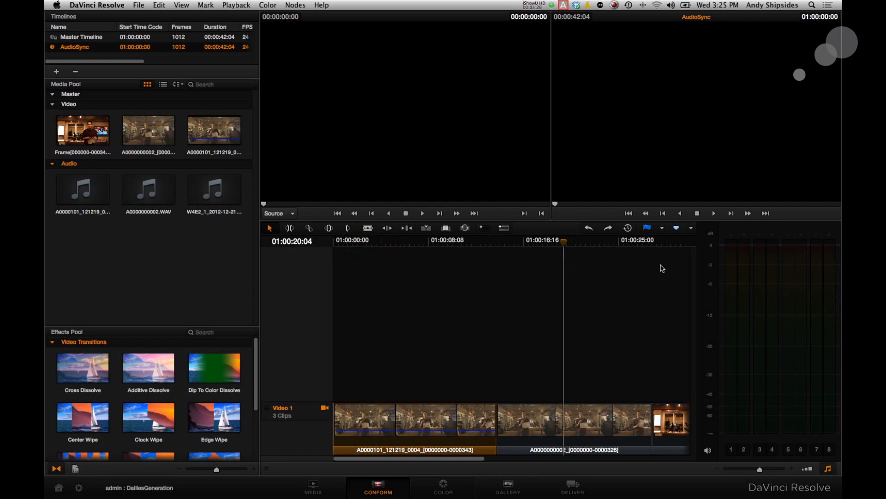
pyautogui.moveTo(715, 387)
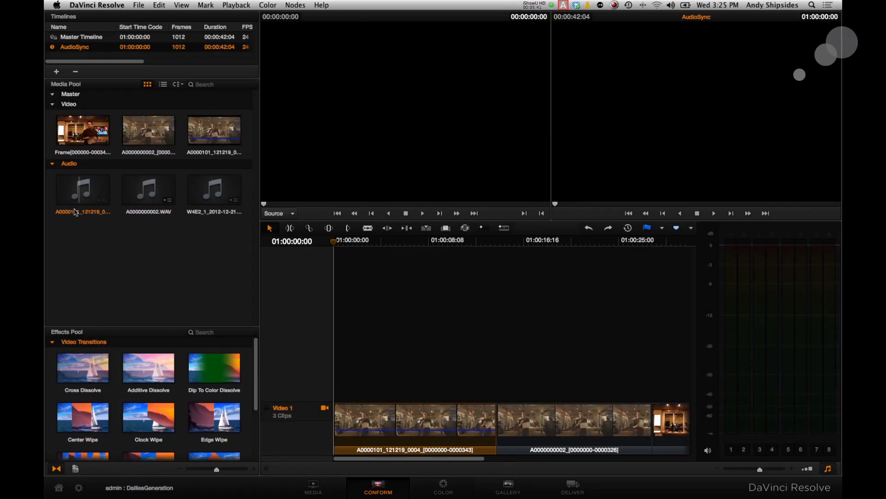
pyautogui.click(149, 189)
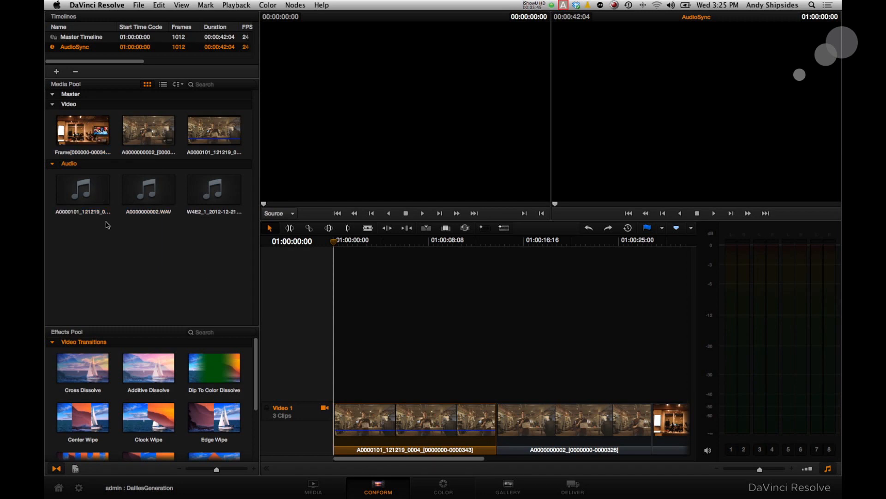
pyautogui.moveTo(161, 278)
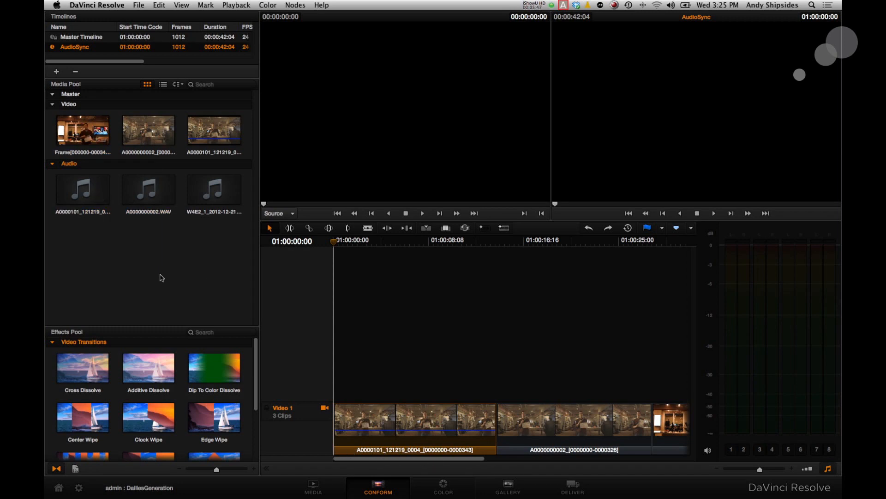
pyautogui.click(82, 190)
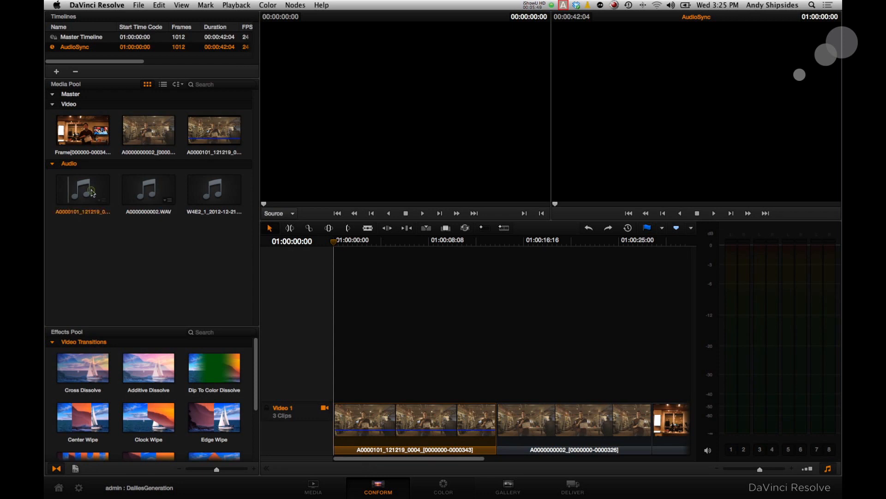
# Step: Load A0000101_121219_0004_SSD2.WAV in the Source viewer and link it to the first timeline clip
pyautogui.click(83, 189)
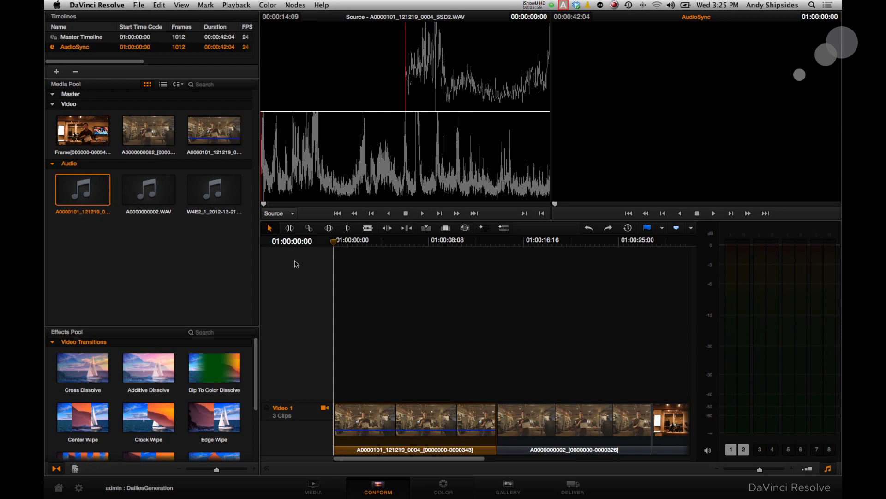
pyautogui.moveTo(333, 245)
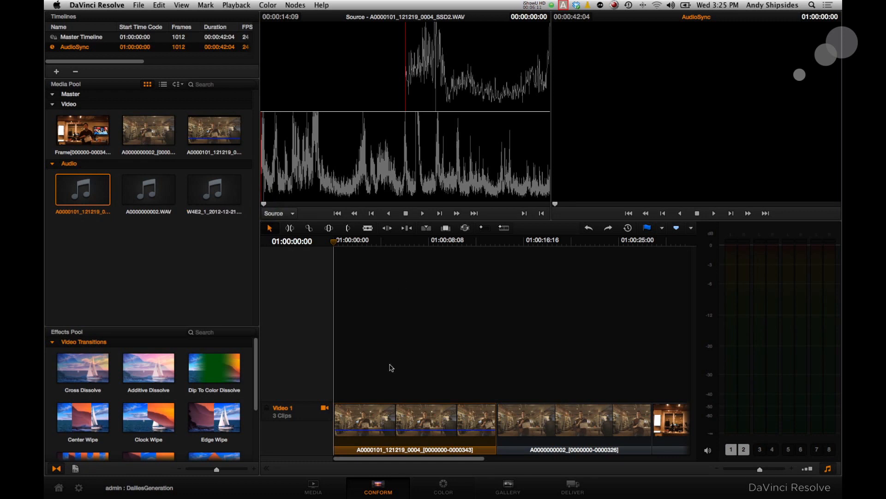
pyautogui.rightClick(388, 367)
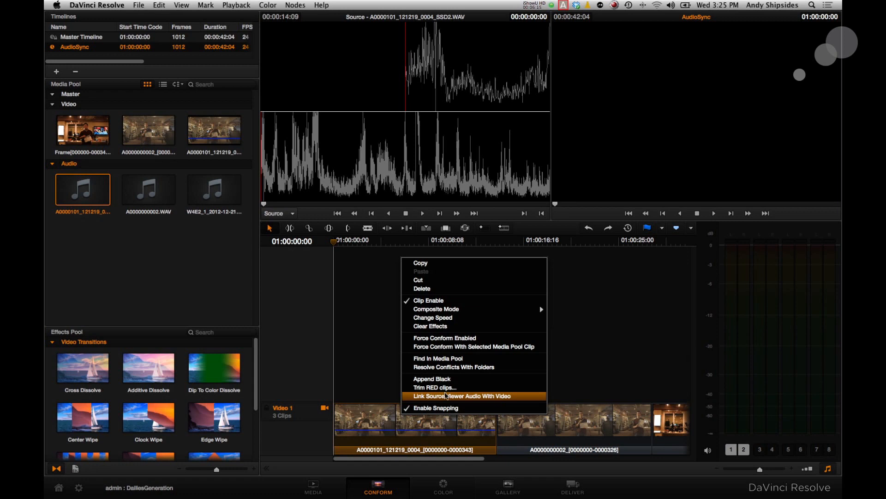
pyautogui.moveTo(471, 398)
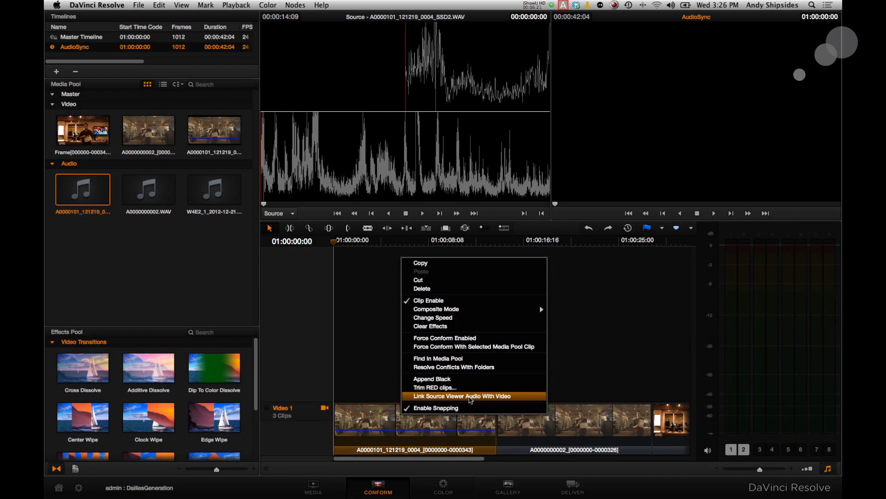
pyautogui.click(462, 396)
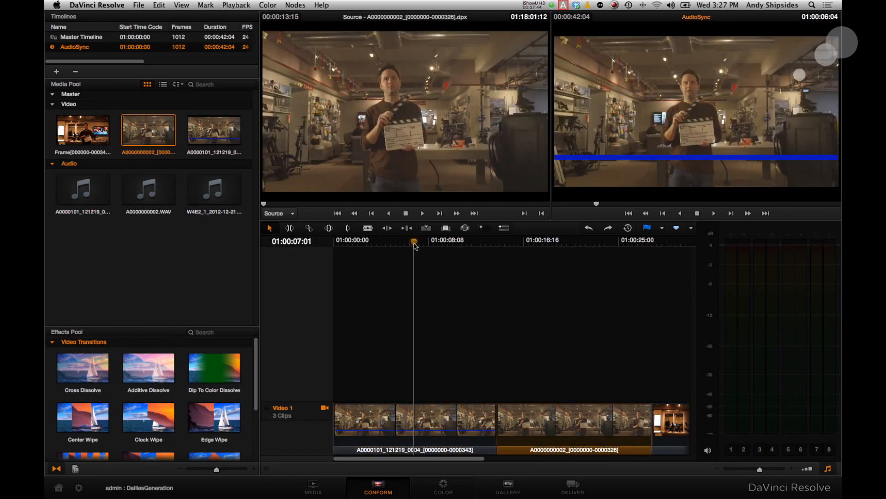
# Step: Scrub to the clapper and re-link the A0000101 WAV to the first clip
pyautogui.click(417, 242)
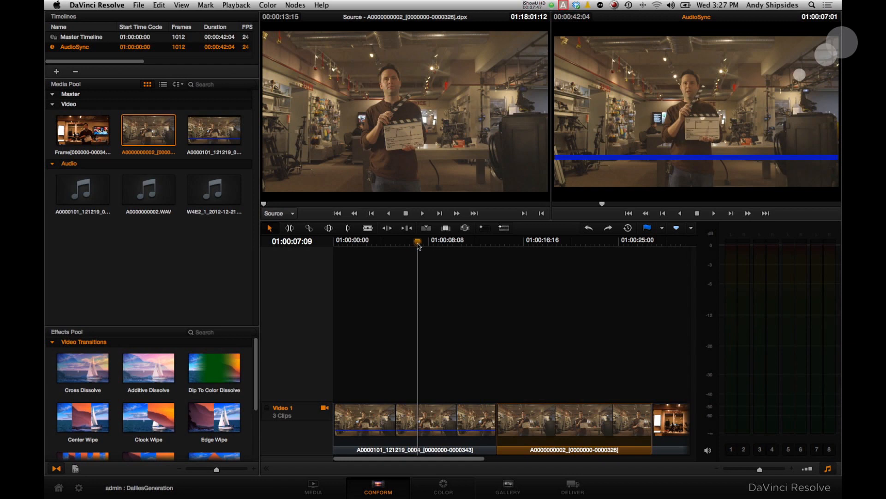
pyautogui.moveTo(418, 244); pyautogui.dragTo(422, 243)
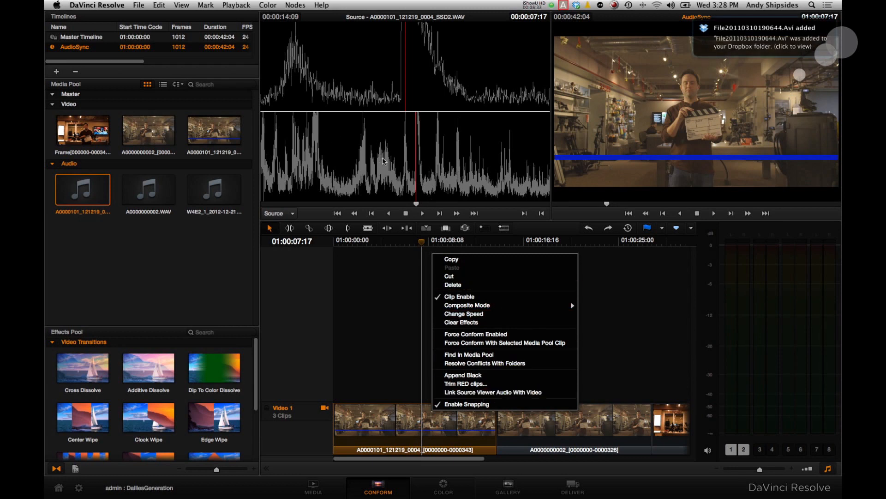
pyautogui.moveTo(505, 393)
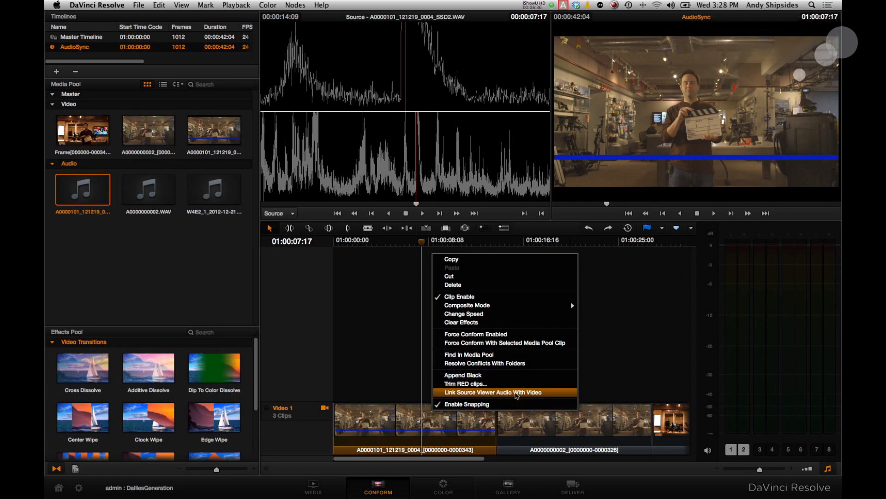
pyautogui.click(492, 392)
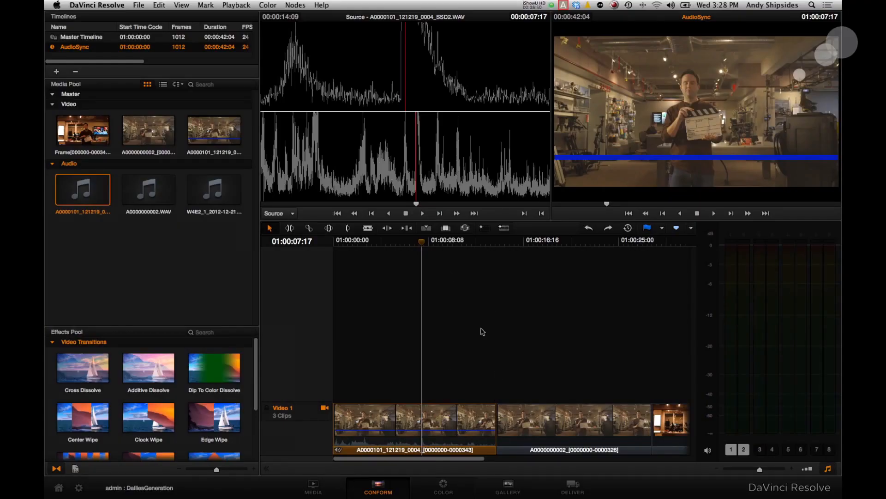
# Step: Cue A0000000002.WAV to the clap frame and link it to the second timeline clip
pyautogui.click(576, 239)
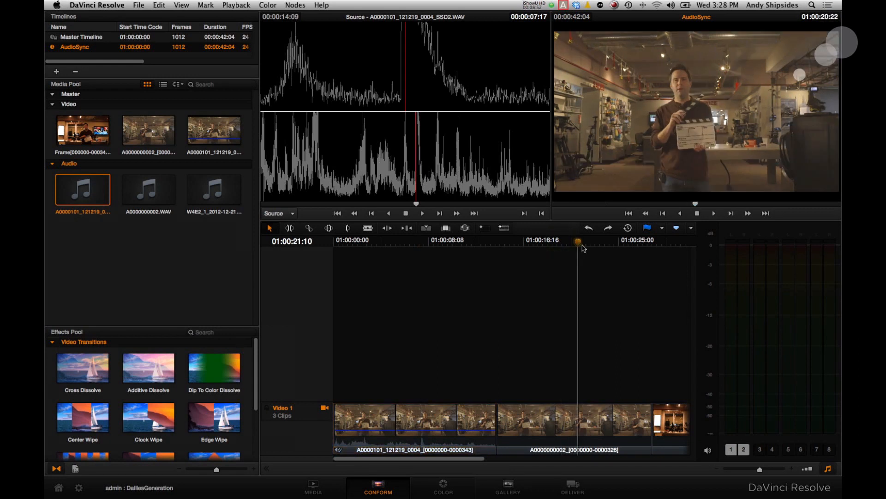
pyautogui.moveTo(578, 241); pyautogui.dragTo(599, 241)
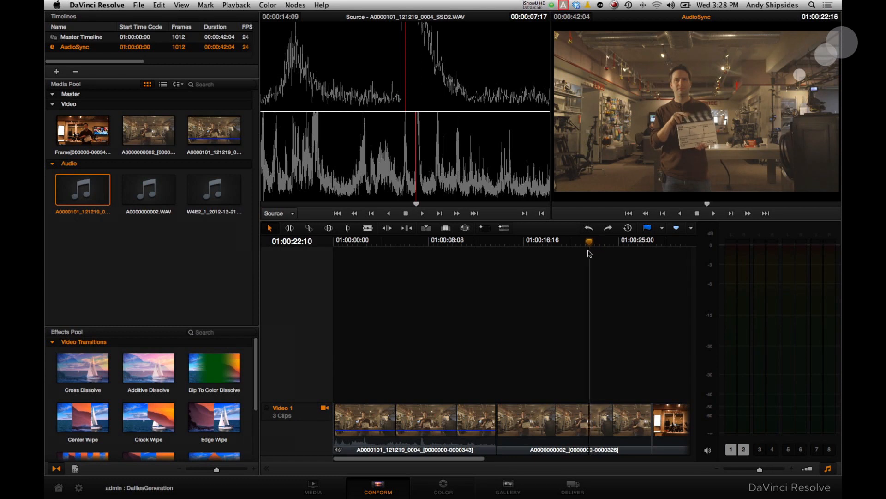
pyautogui.click(237, 5)
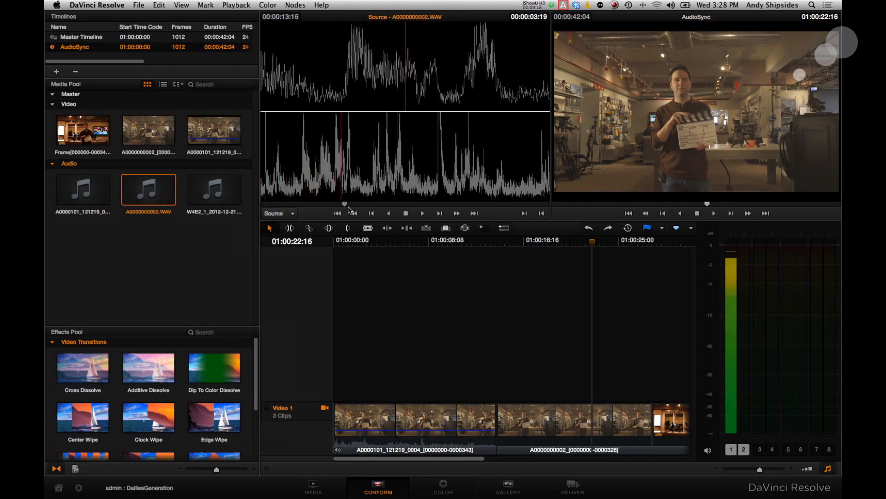
pyautogui.click(422, 213)
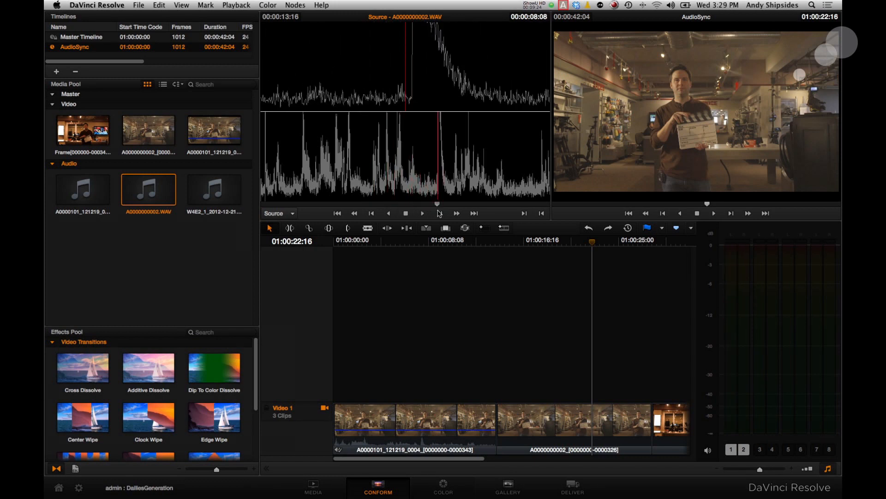
pyautogui.click(571, 427)
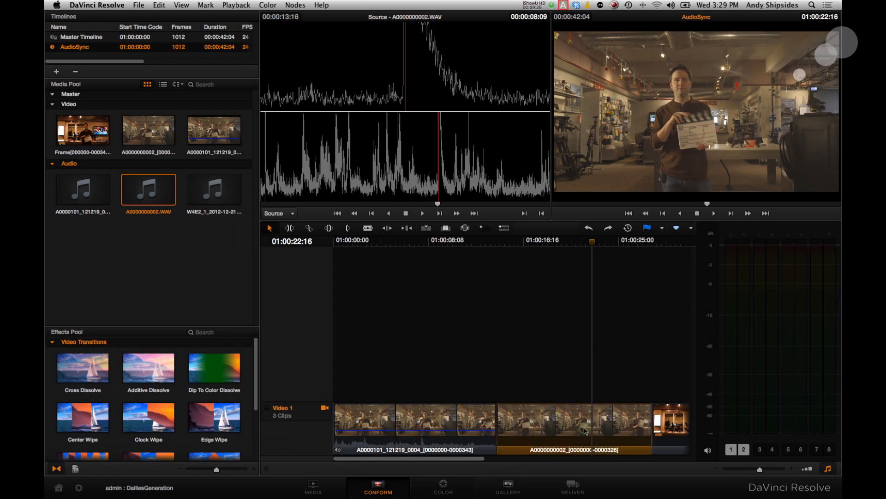
pyautogui.rightClick(585, 431)
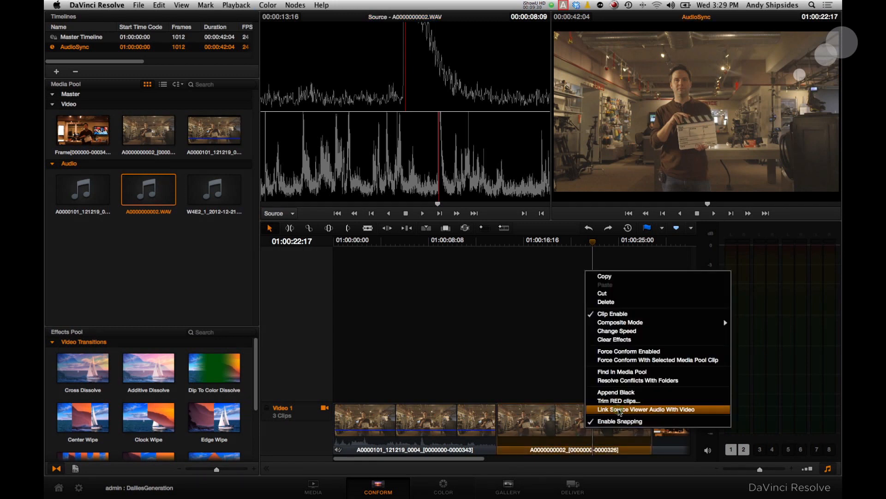
pyautogui.click(643, 409)
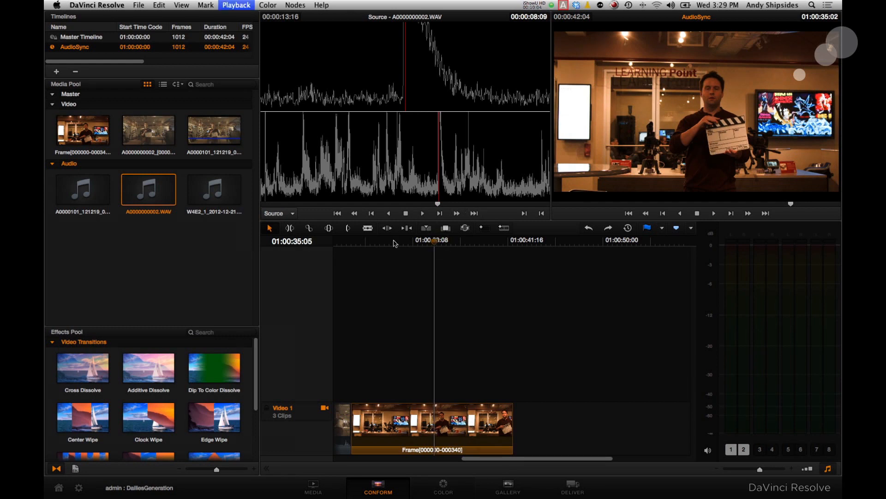
# Step: Load the W4E2 wav into the Source viewer and link it to the Frame clip
pyautogui.click(213, 189)
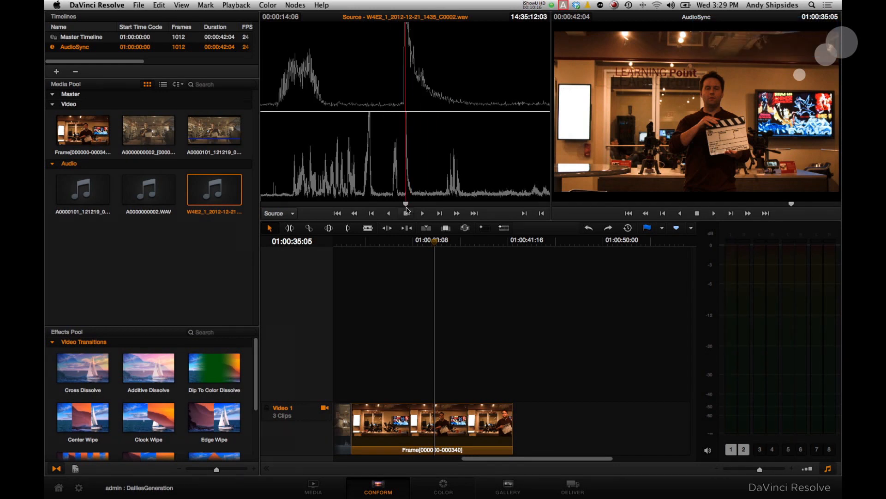
pyautogui.rightClick(450, 400)
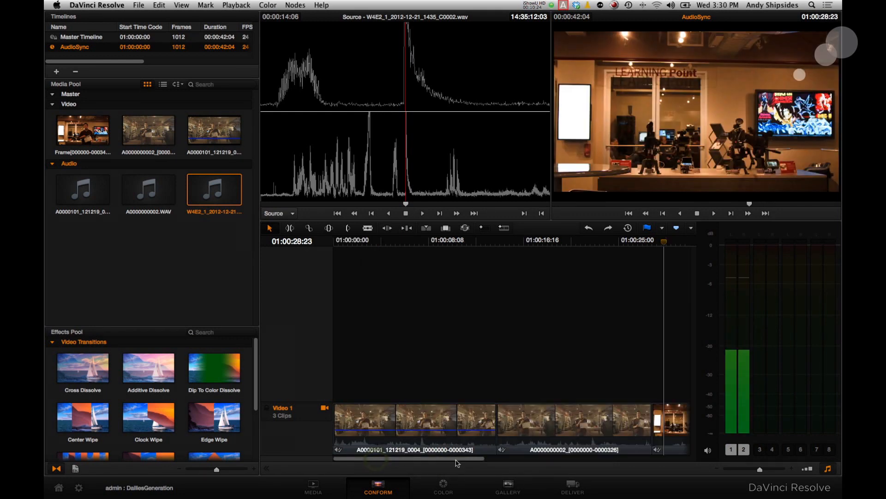
pyautogui.click(313, 486)
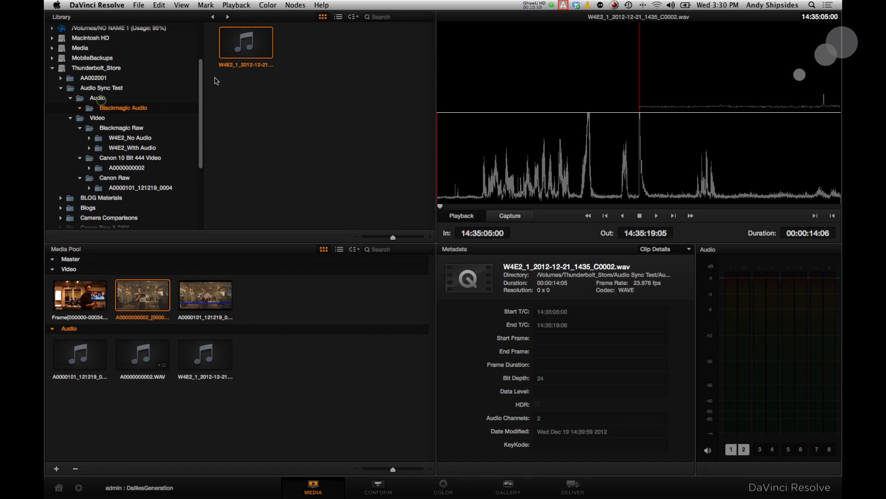
# Step: Add the A0T01, A0T02 and A0T03 WAVs from the Audio folder to the Audio bin
pyautogui.click(98, 97)
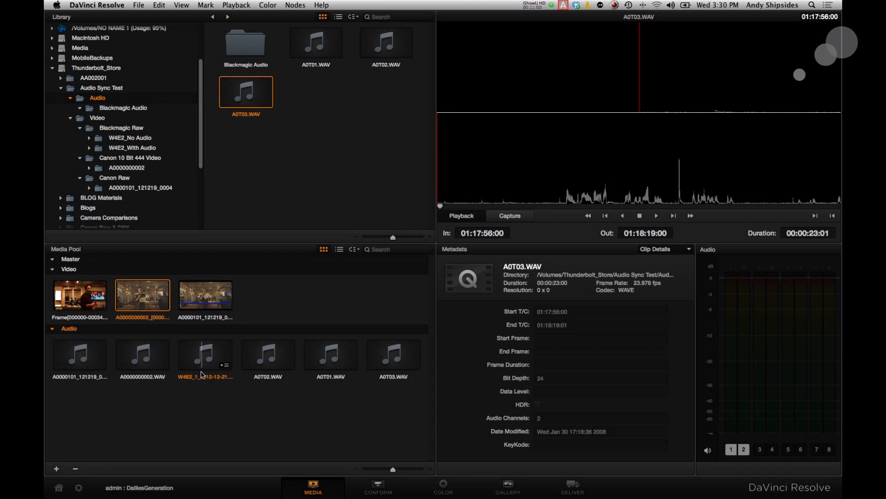
pyautogui.click(205, 354)
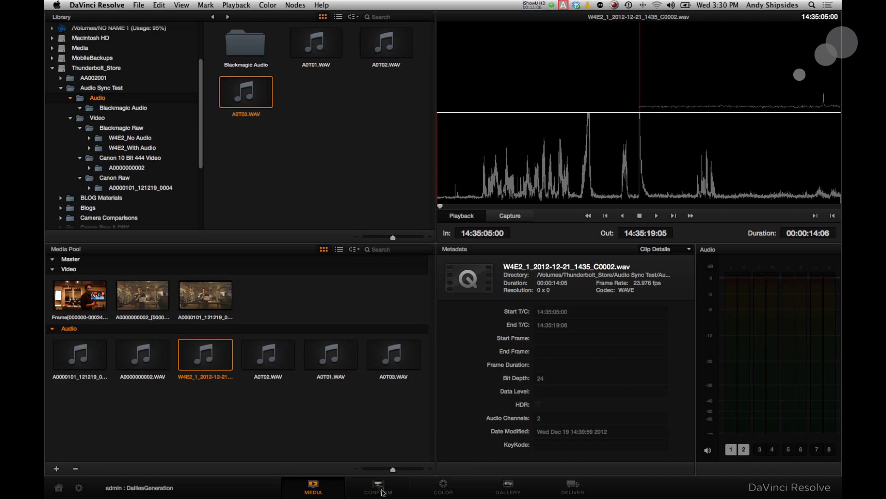
# Step: On the Conform page, create a new timeline named 'AutoSync'
pyautogui.click(378, 488)
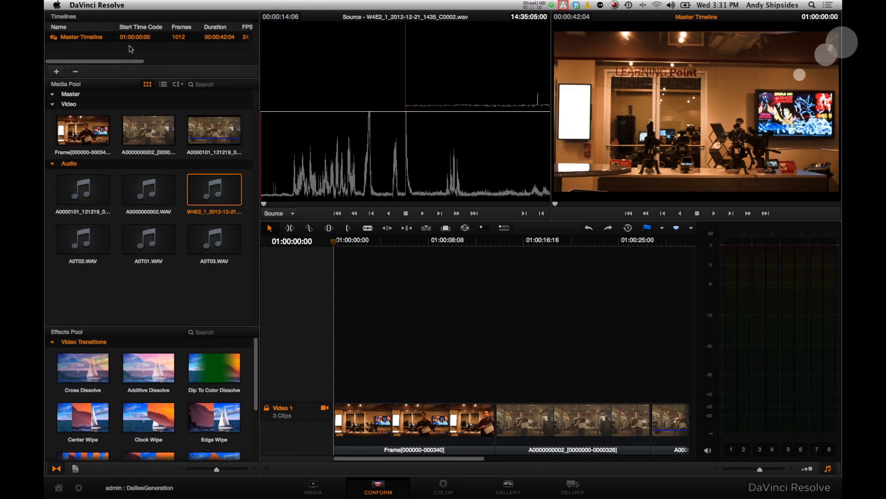
pyautogui.click(55, 71)
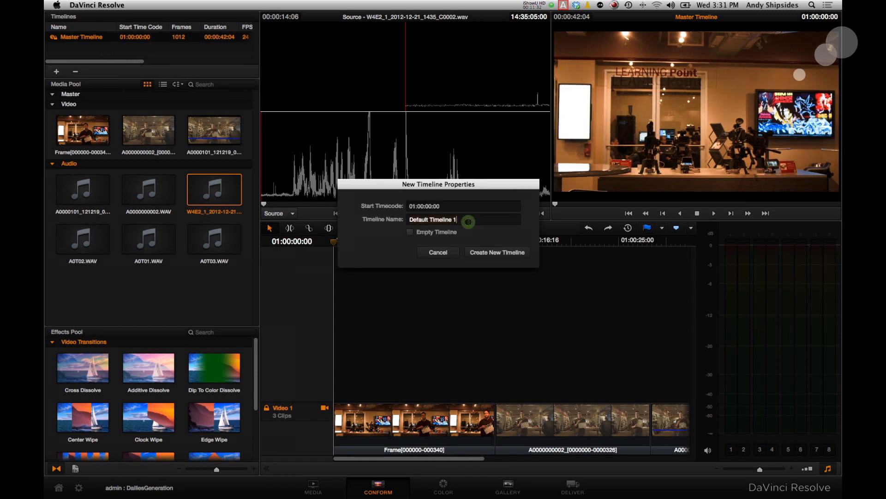
pyautogui.write('AutoSync')
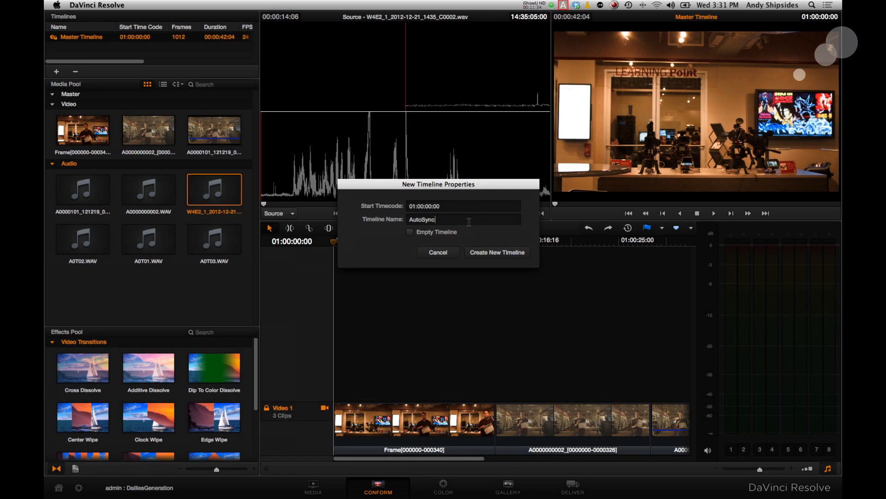
pyautogui.click(495, 252)
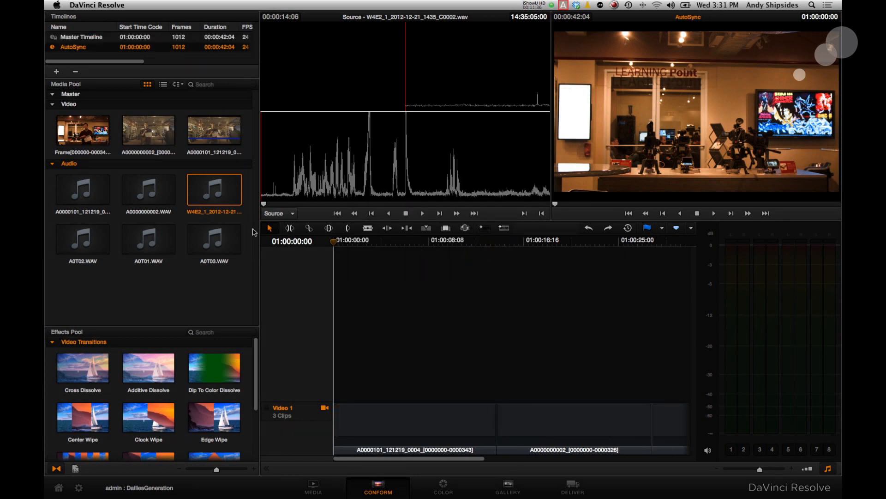
pyautogui.moveTo(388, 460)
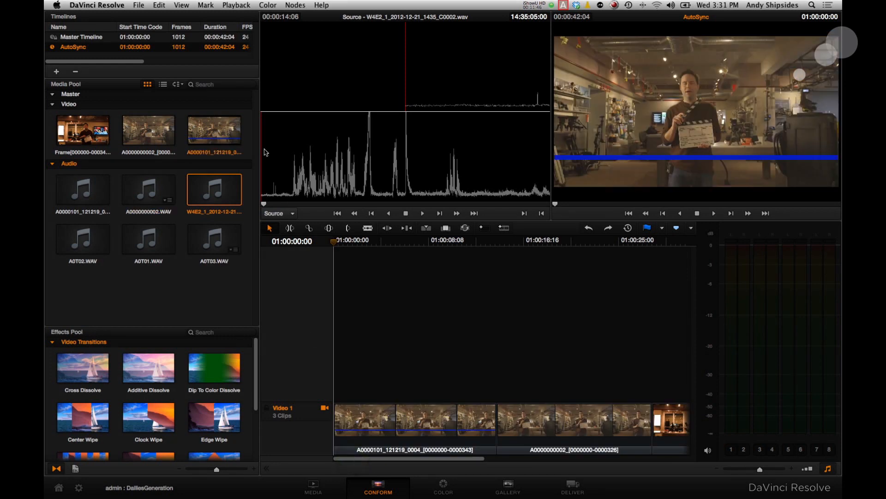
# Step: Collapse the Audio and Video bins and choose Link With Audio From Selected Bin(s) for AutoSync
pyautogui.click(51, 164)
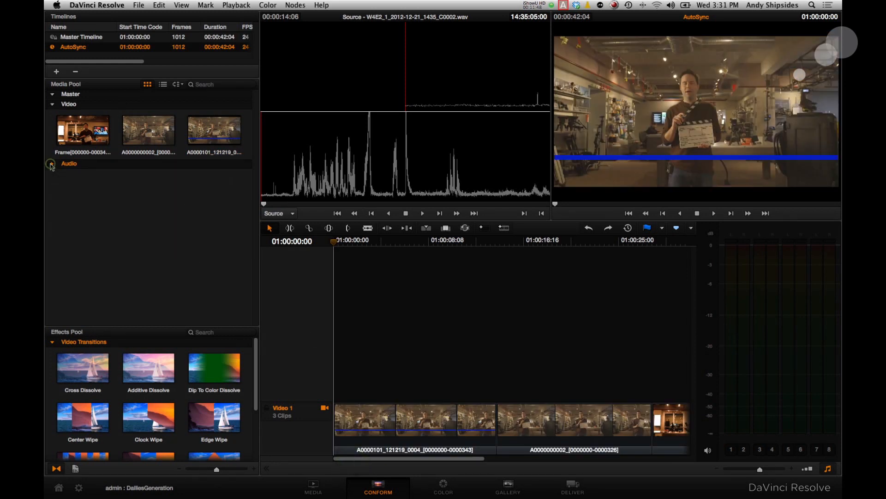
pyautogui.click(51, 104)
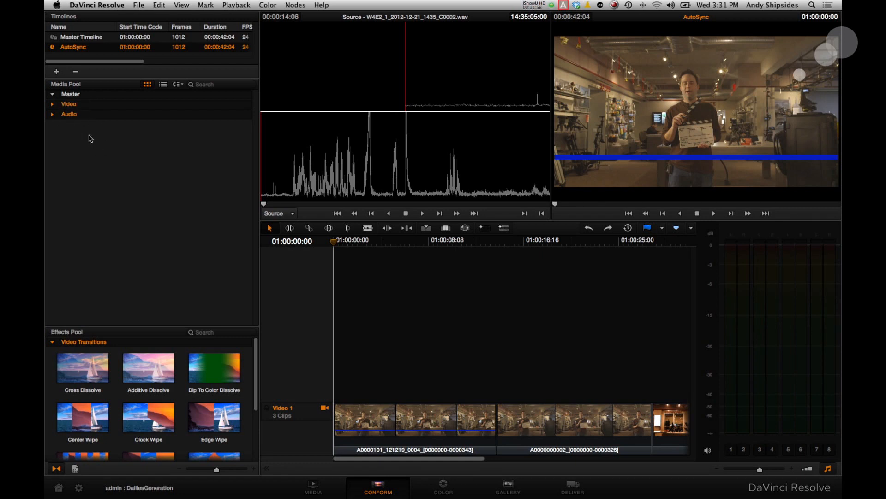
pyautogui.click(72, 47)
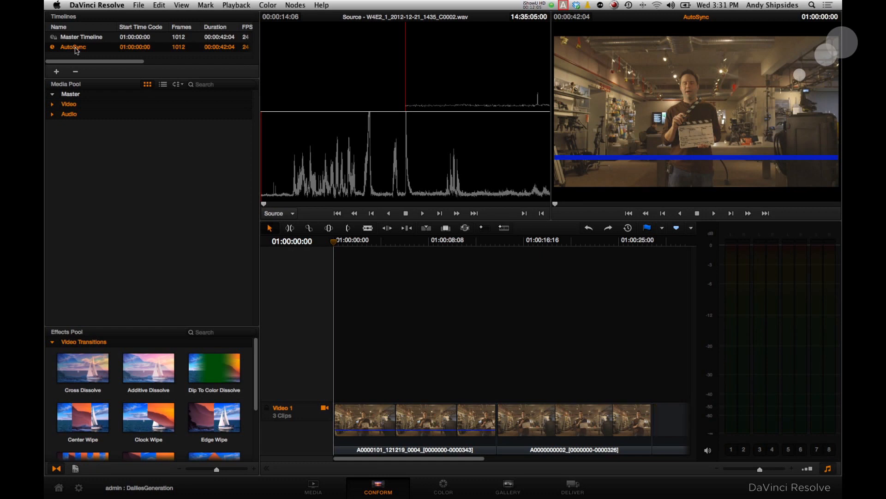
pyautogui.rightClick(72, 46)
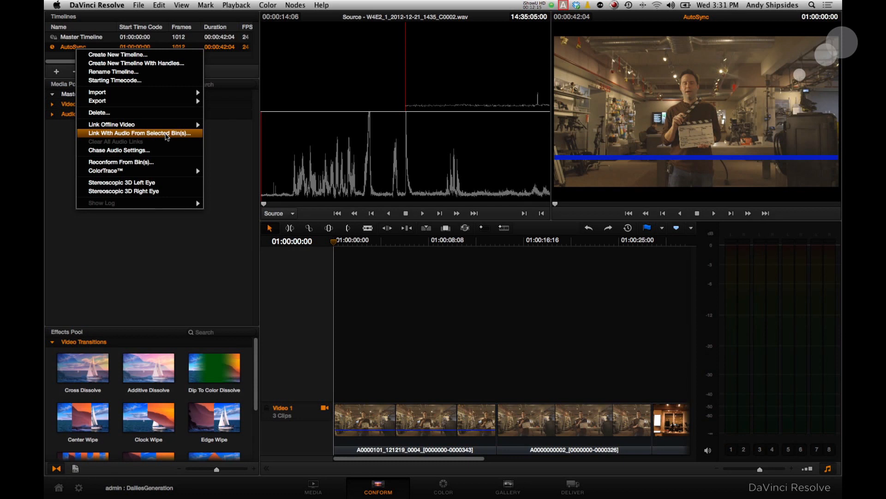
pyautogui.click(140, 132)
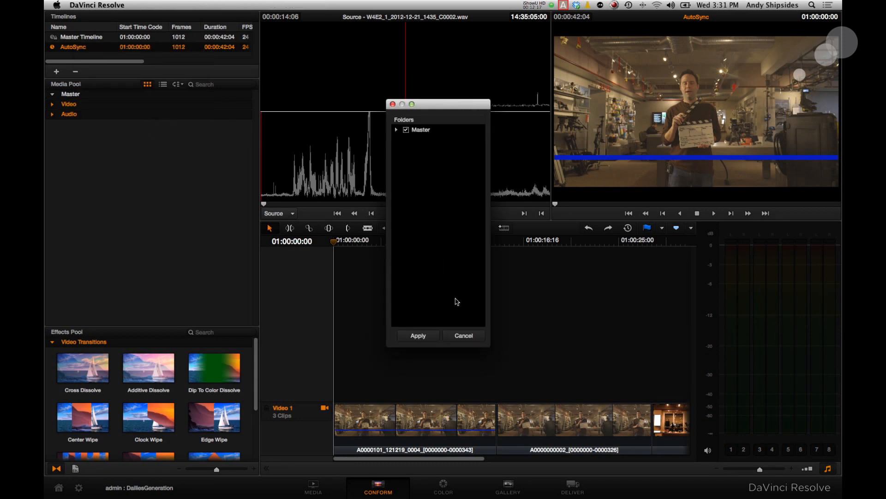
# Step: Apply audio linking from the Master bin, then play the timeline to check sync
pyautogui.click(417, 335)
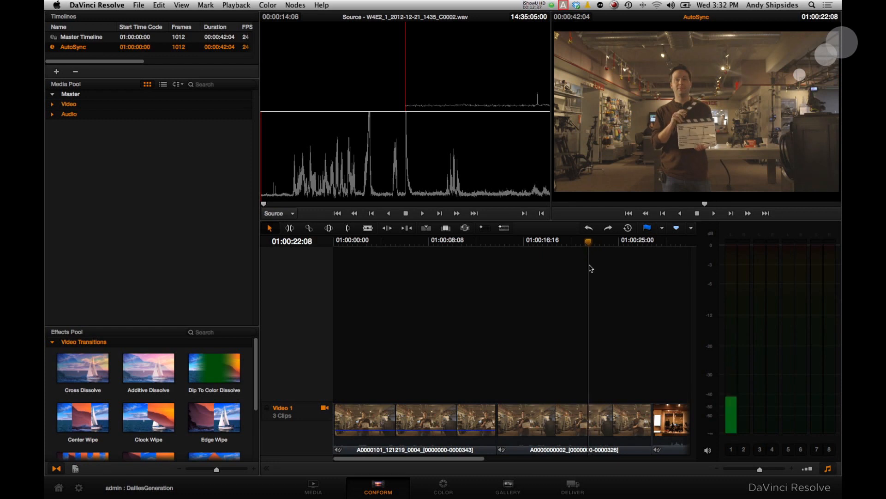
pyautogui.click(713, 213)
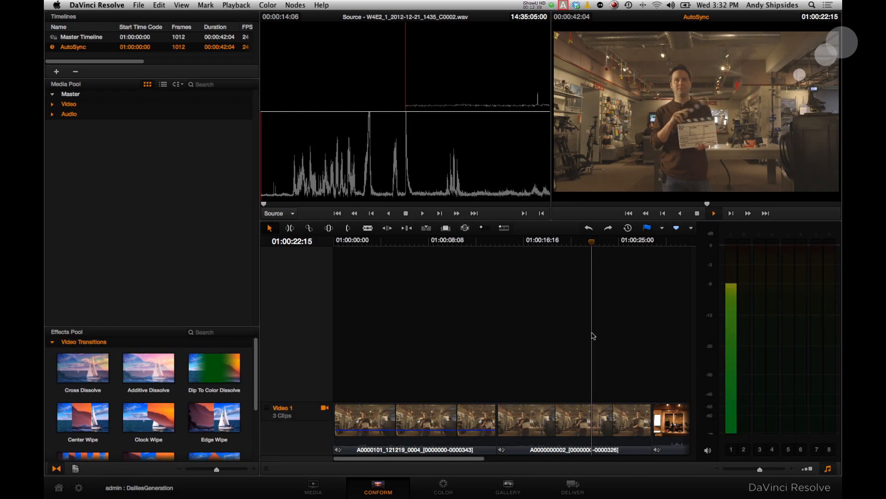